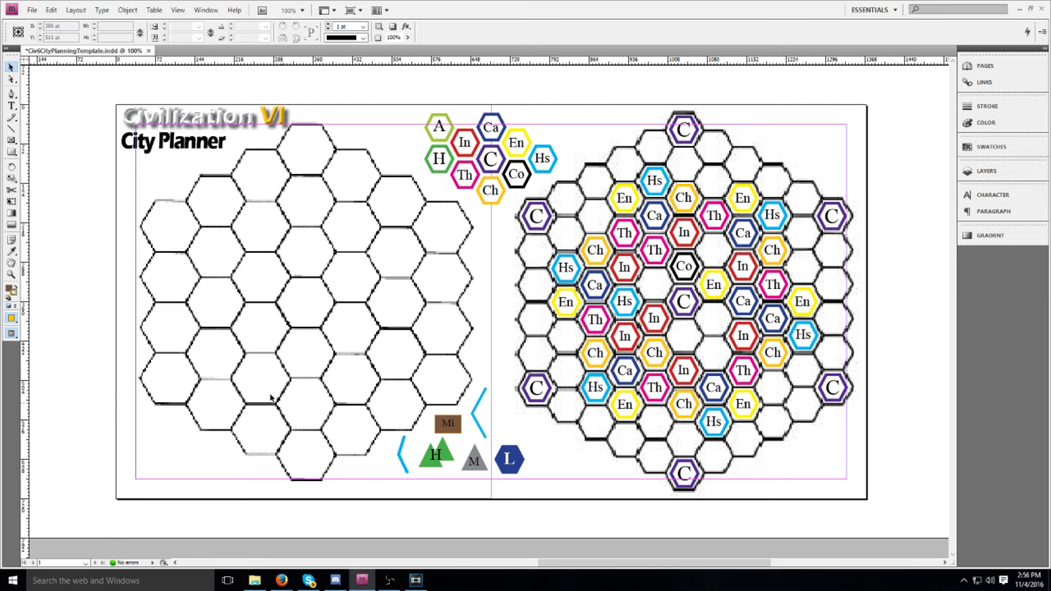
mouse_move(302, 305)
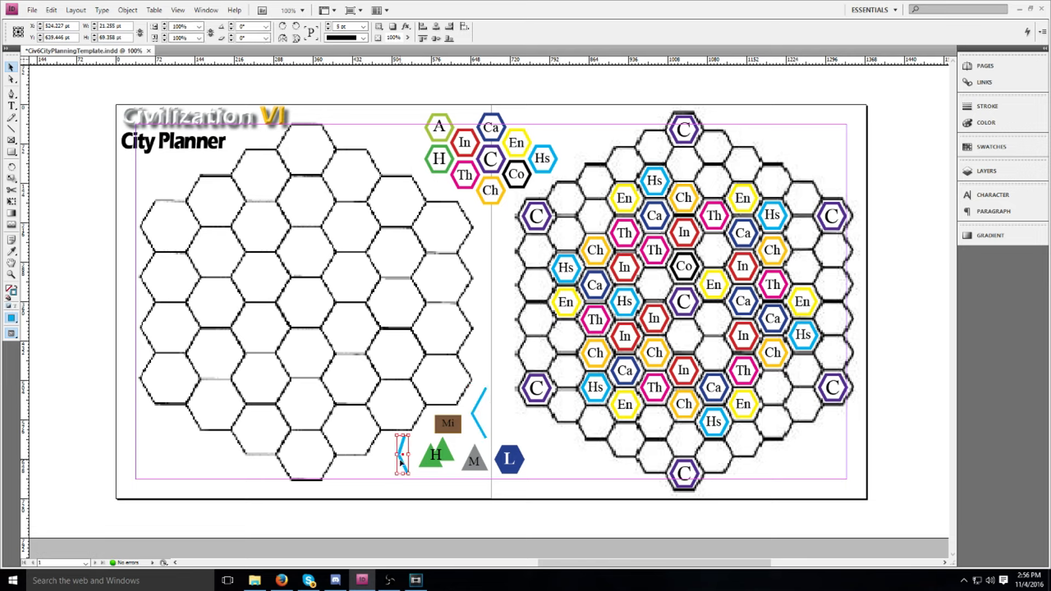
Drag the blue river-edge chevron to just right of the L hexagon and deselect
drag(402, 460, 536, 460)
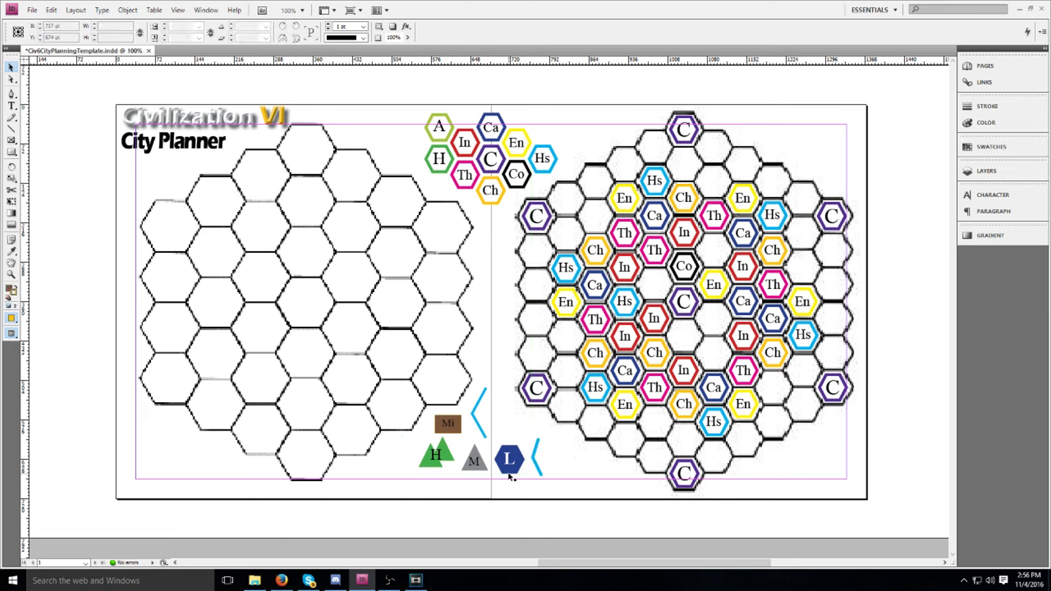
click(510, 461)
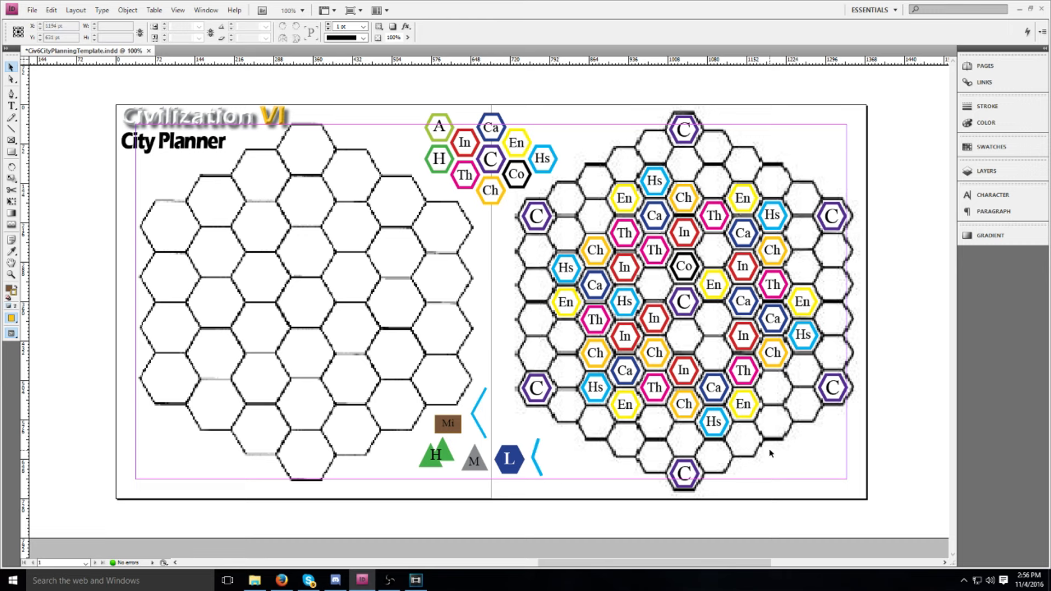
mouse_move(929, 453)
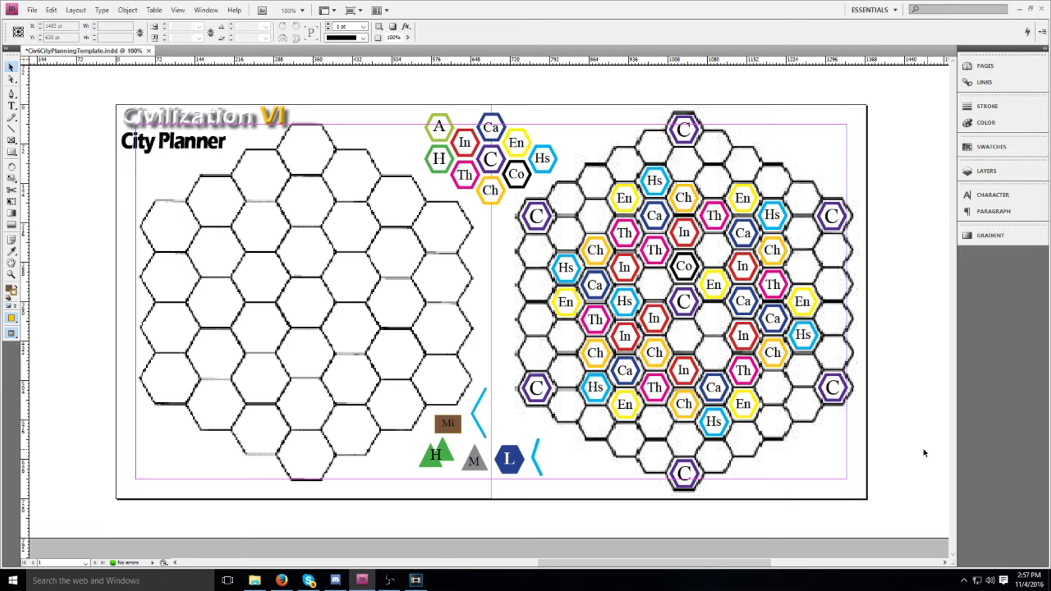
mouse_move(812, 434)
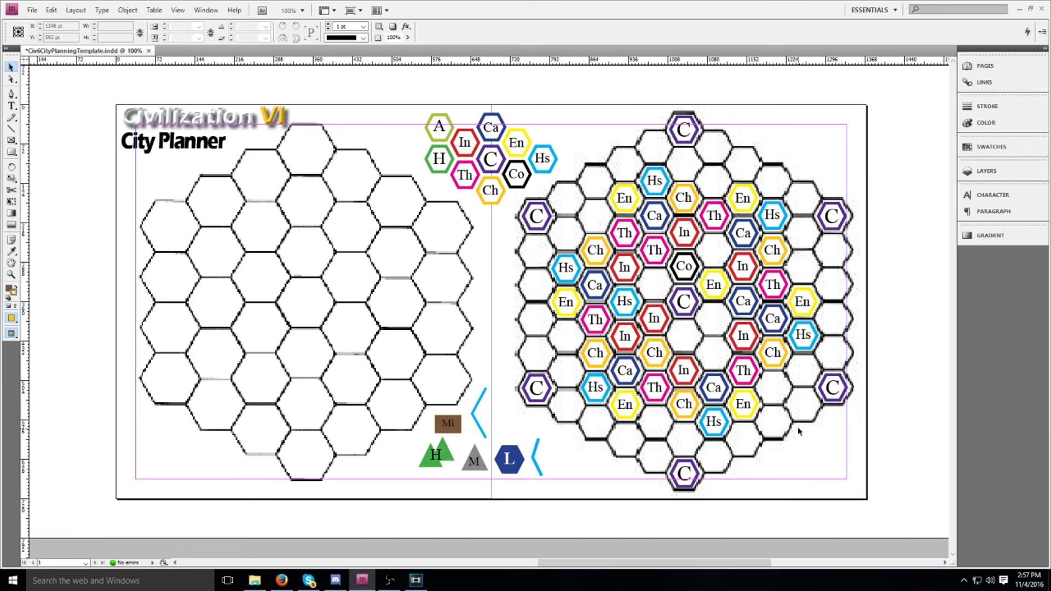
mouse_move(855, 334)
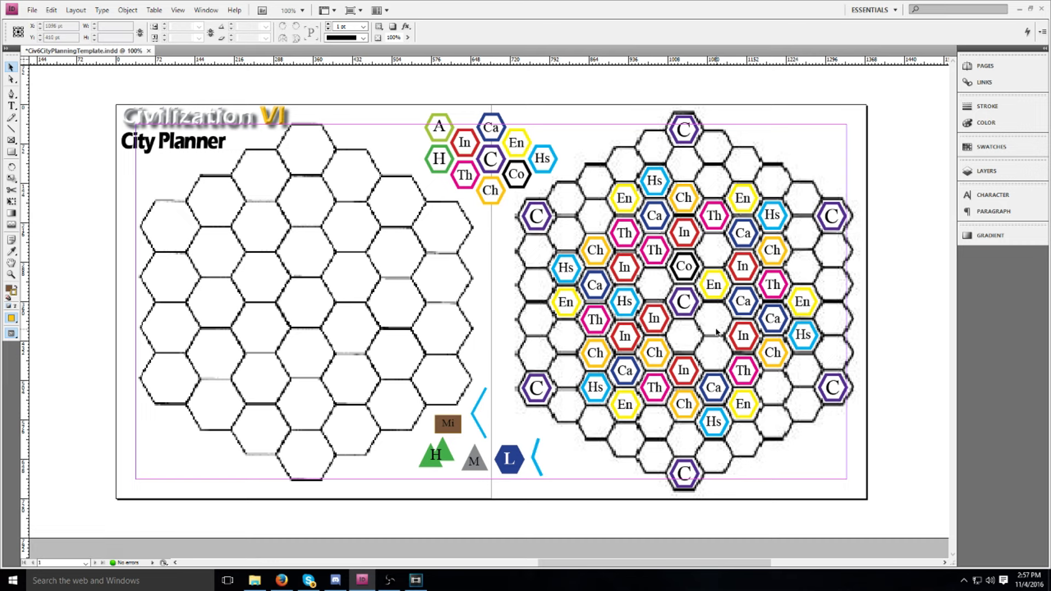
click(684, 267)
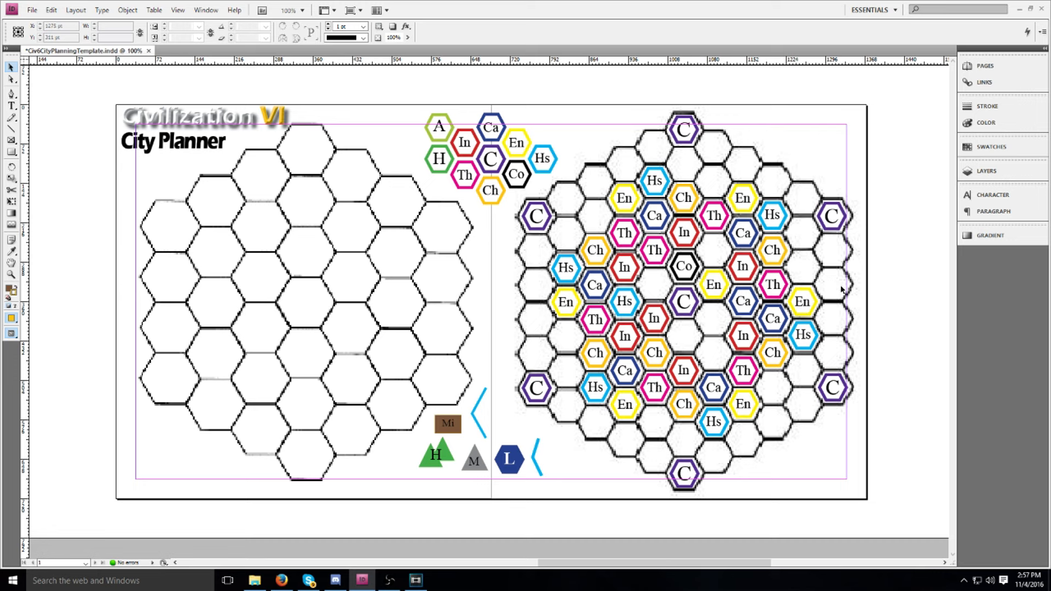
mouse_move(901, 347)
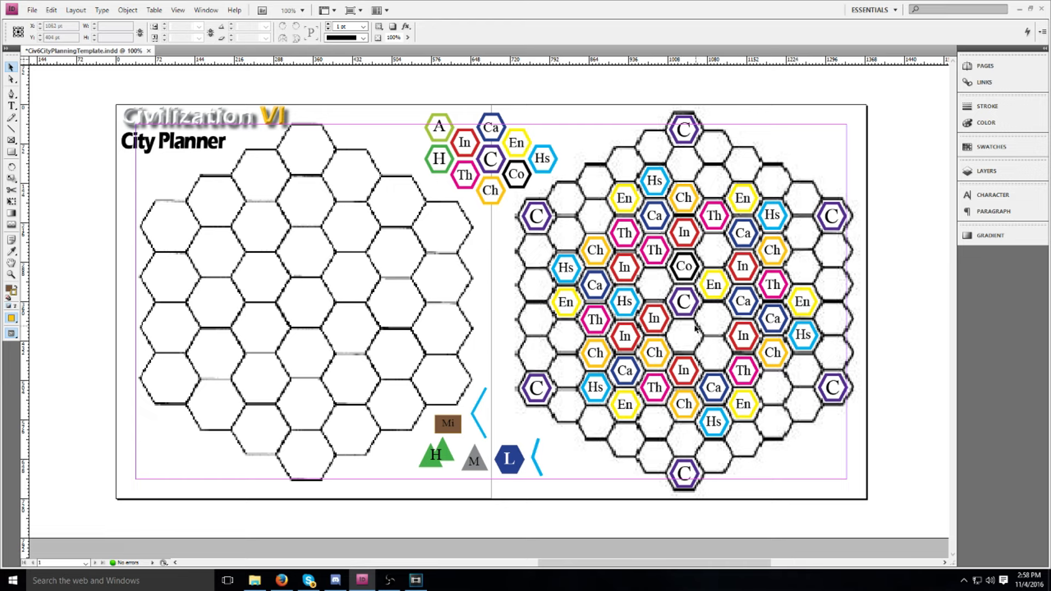
mouse_move(657, 285)
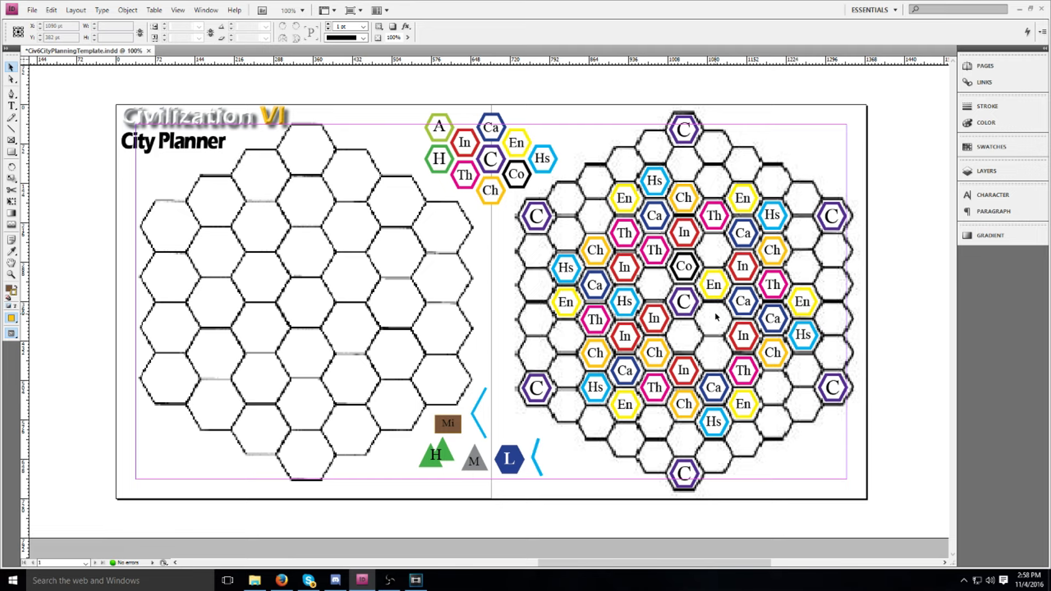
mouse_move(905, 368)
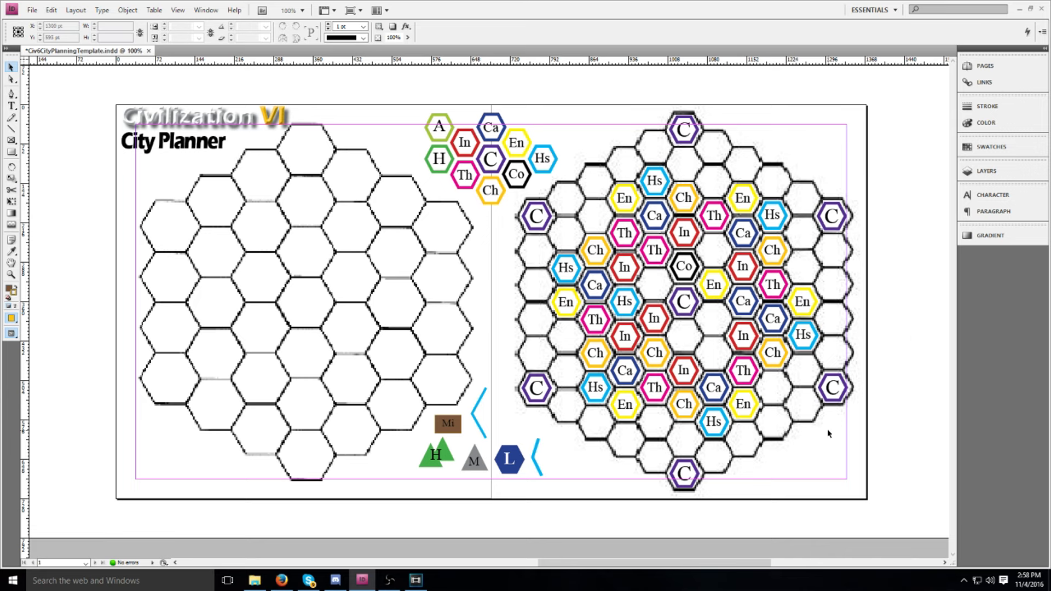
mouse_move(933, 352)
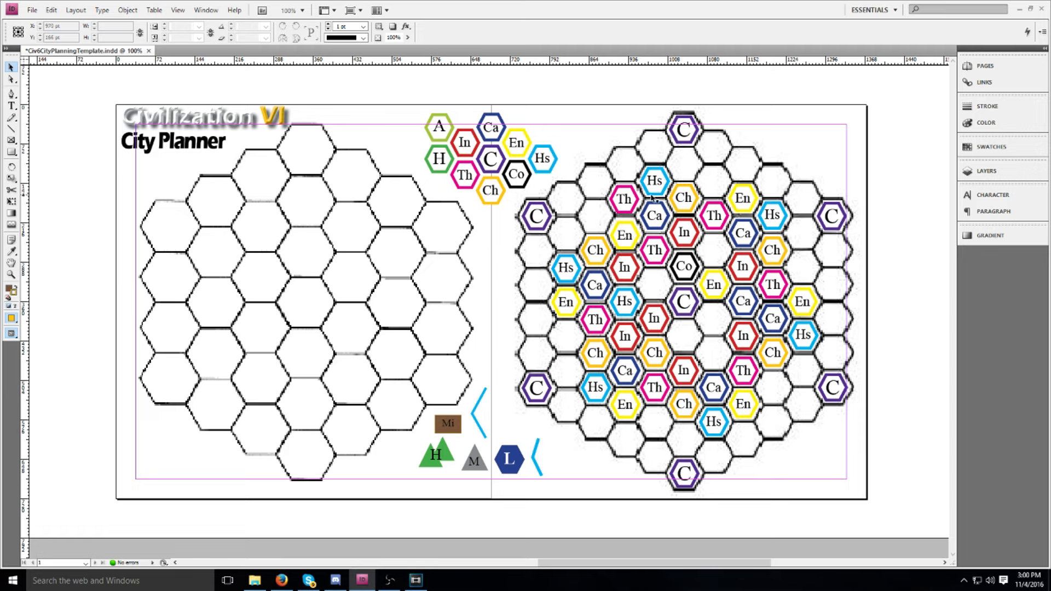
mouse_move(624, 233)
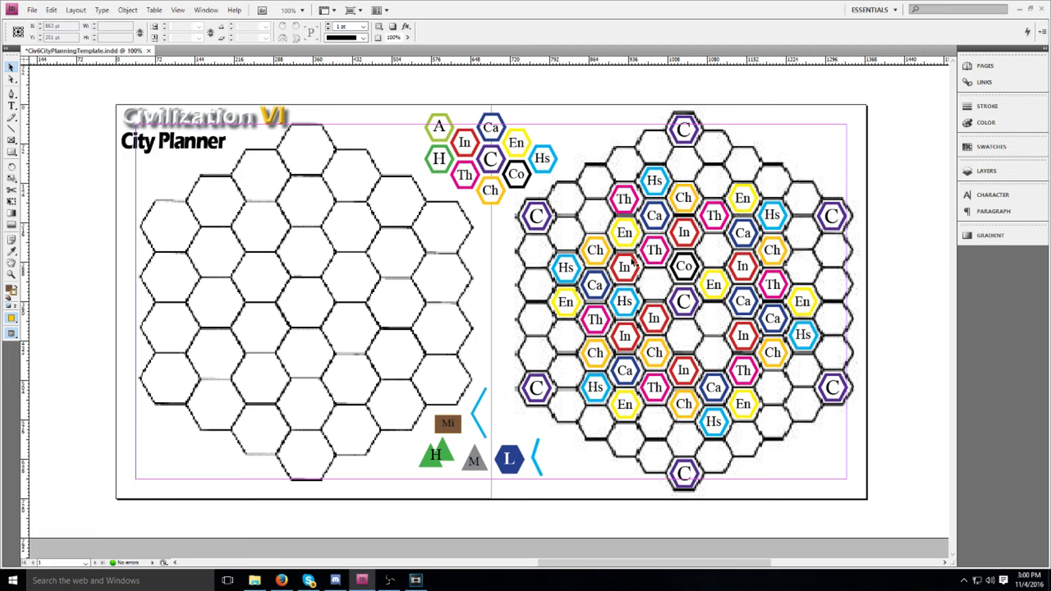
mouse_move(595, 292)
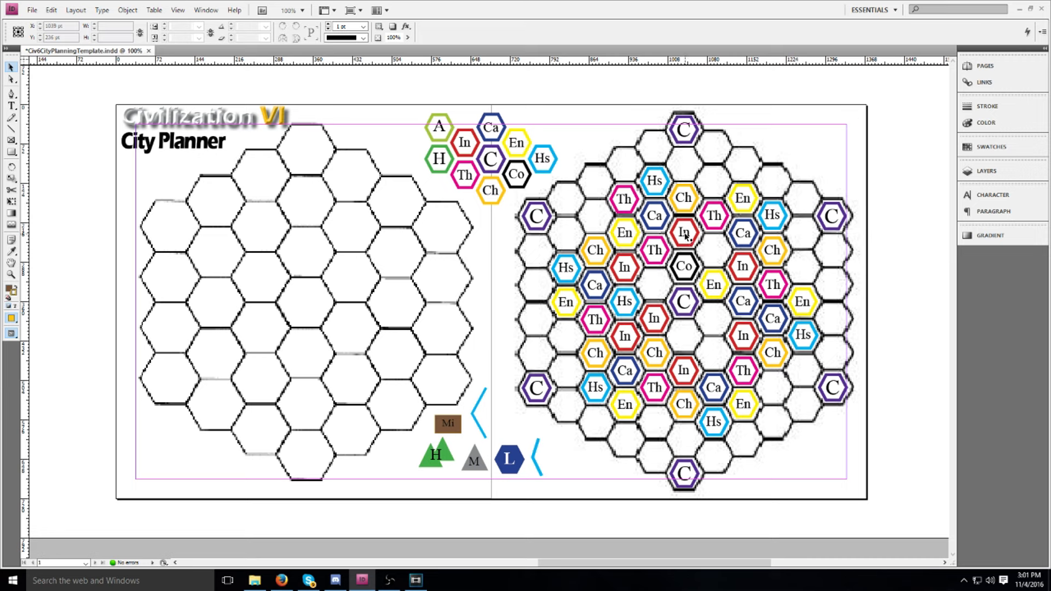
Select the In hexagon above Co and drag it right toward the other In tile
click(684, 233)
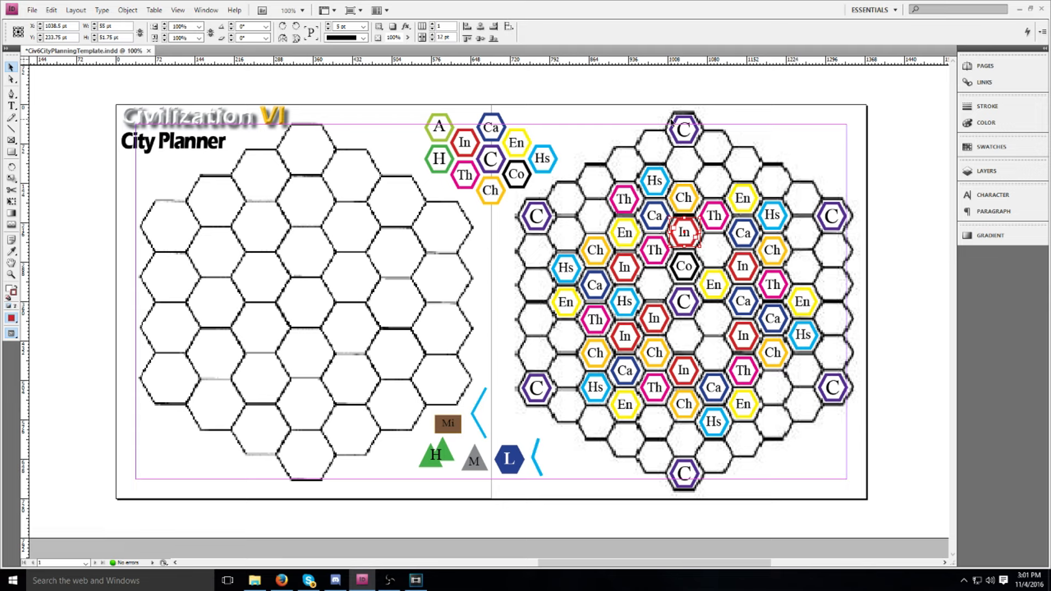
drag(684, 232, 740, 266)
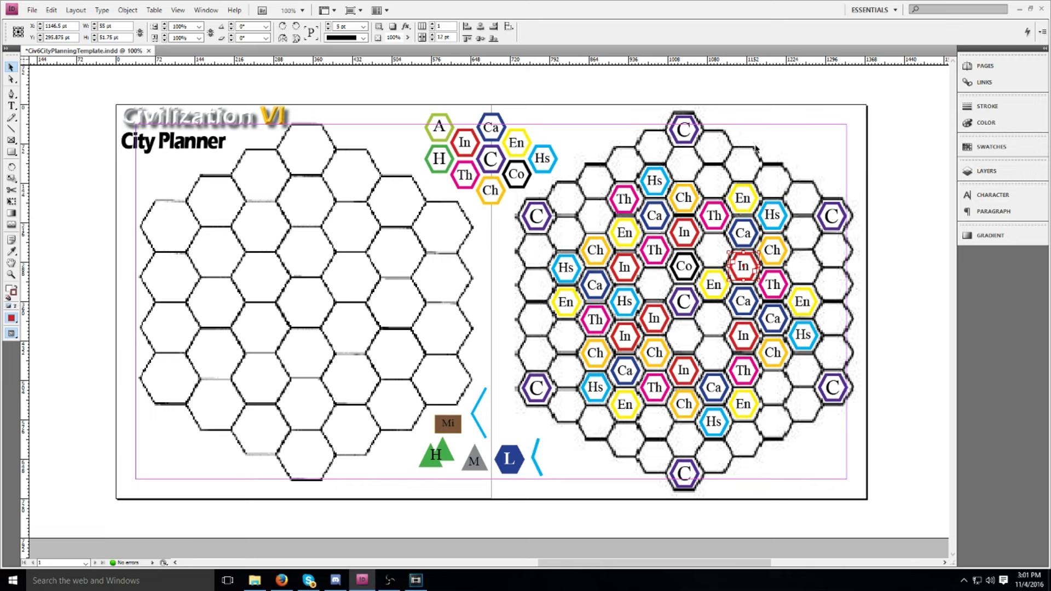
mouse_move(784, 401)
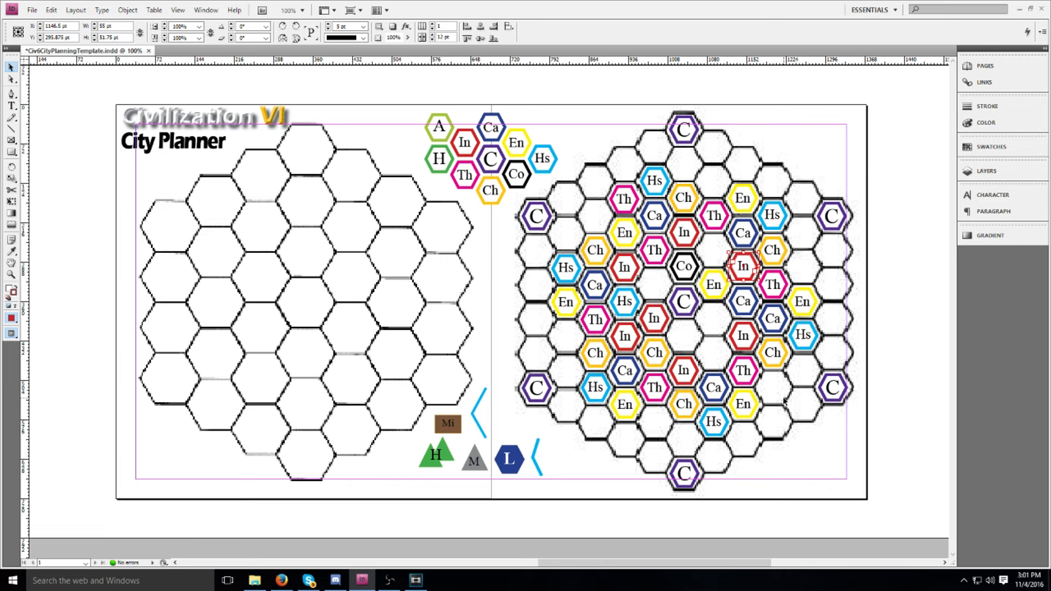
click(684, 340)
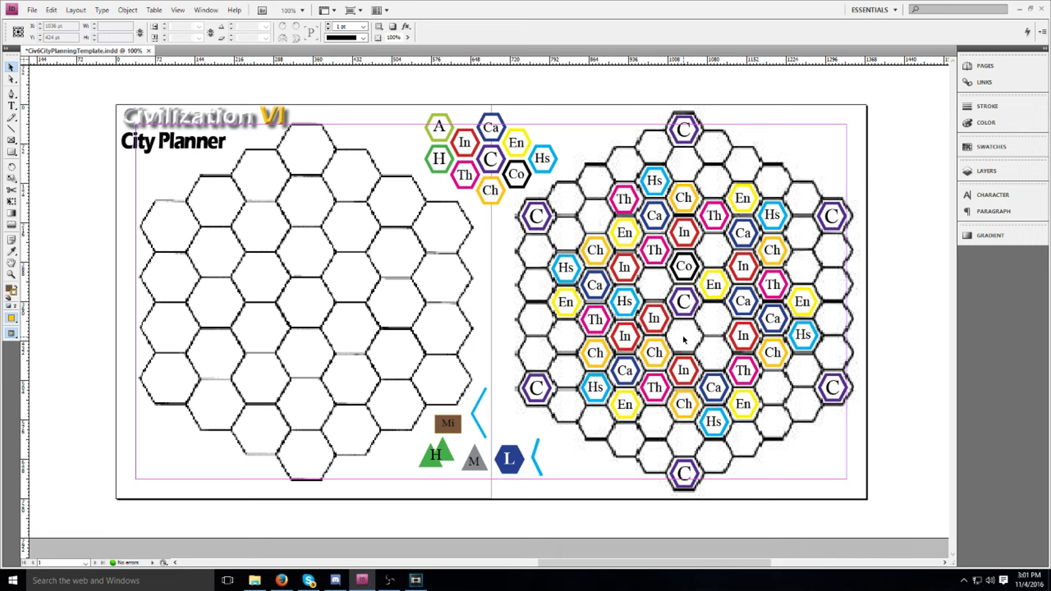
mouse_move(577, 332)
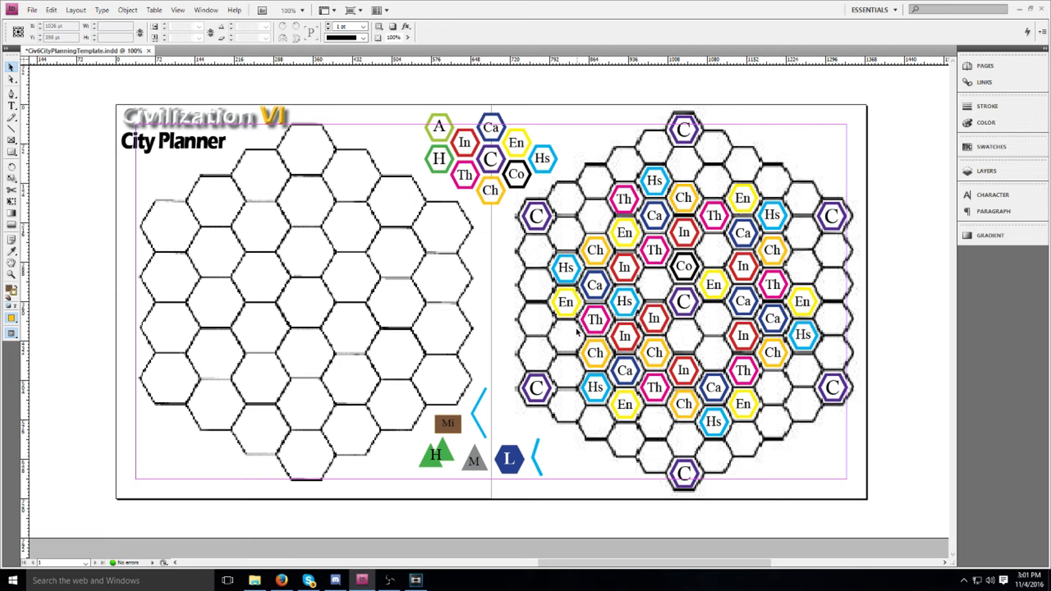
mouse_move(534, 355)
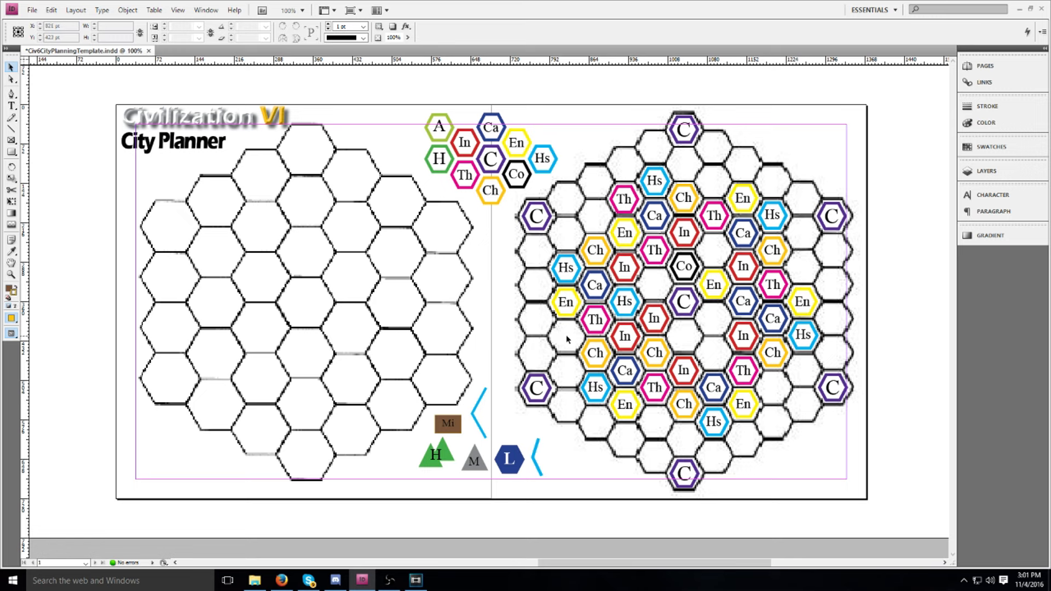
mouse_move(657, 342)
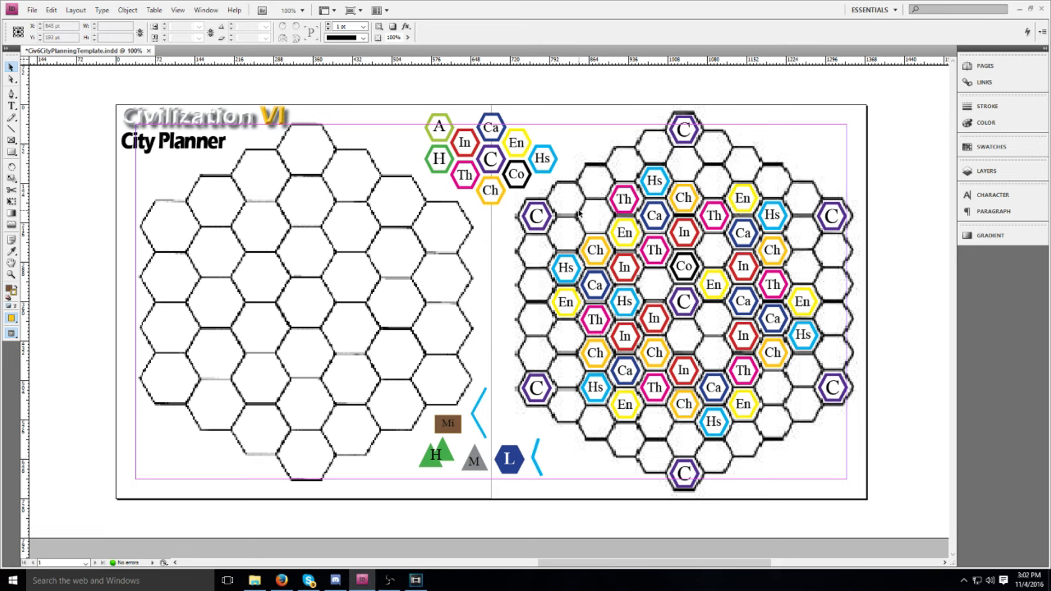
mouse_move(597, 215)
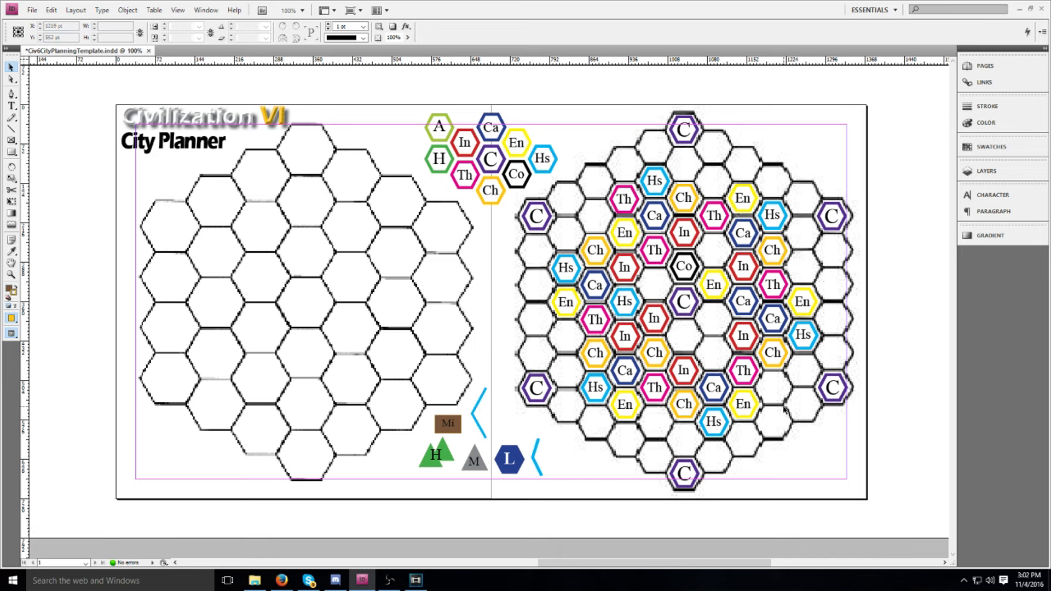
mouse_move(643, 280)
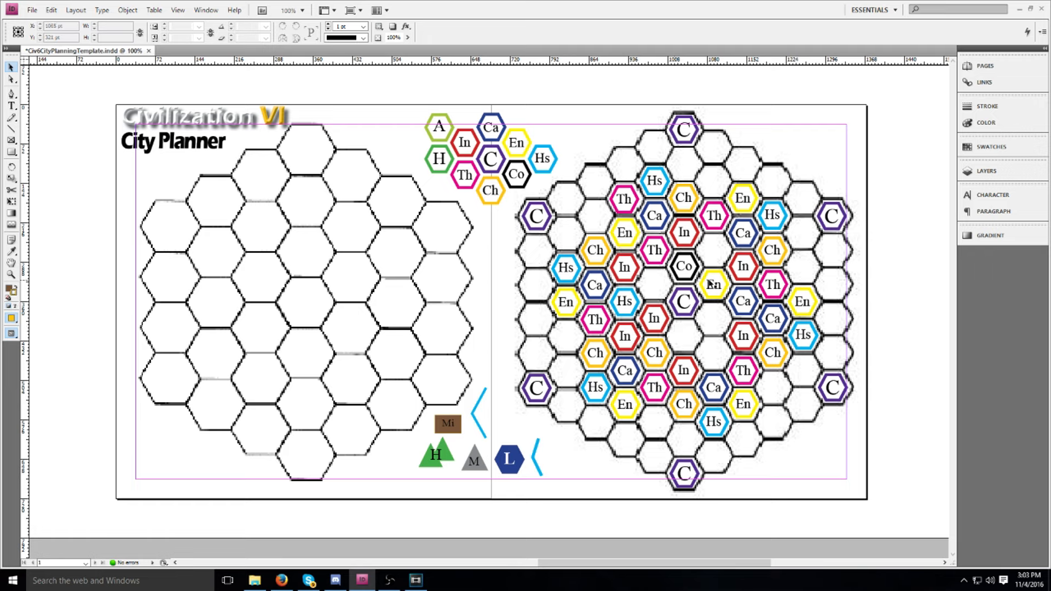
mouse_move(675, 334)
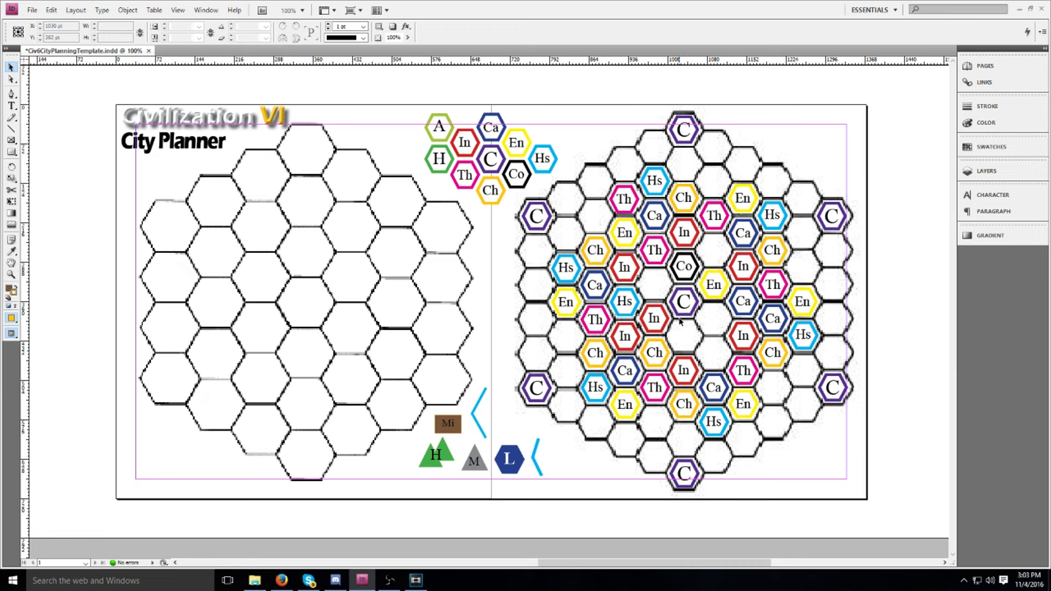
mouse_move(660, 352)
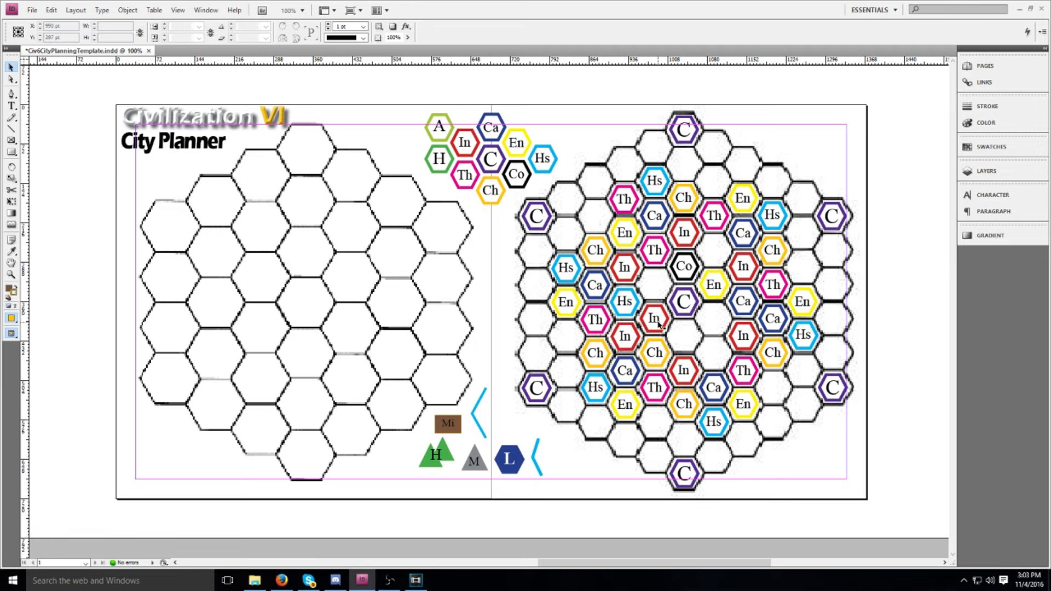
mouse_move(602, 354)
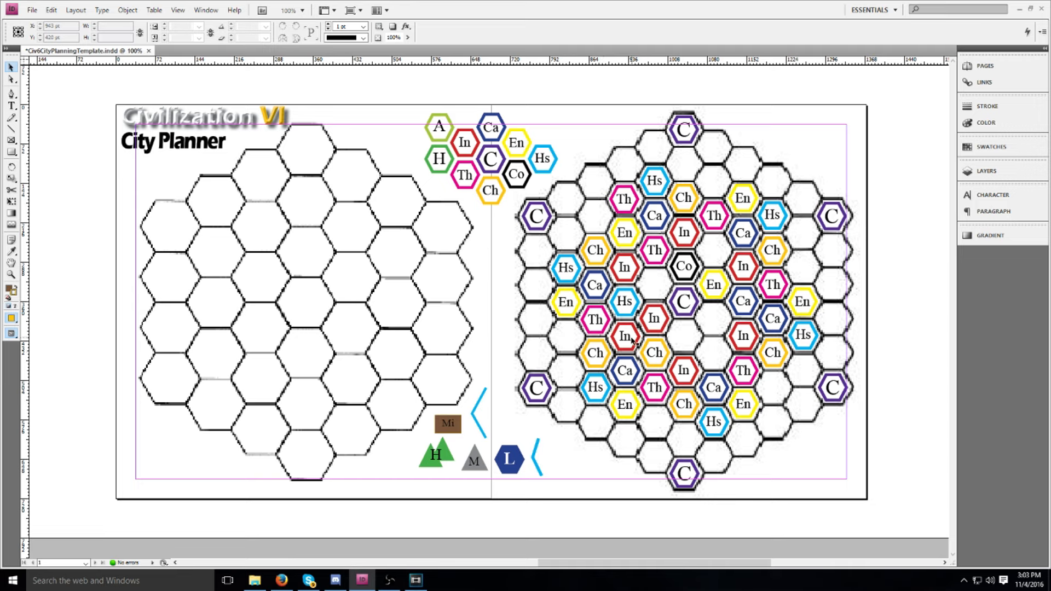
mouse_move(634, 387)
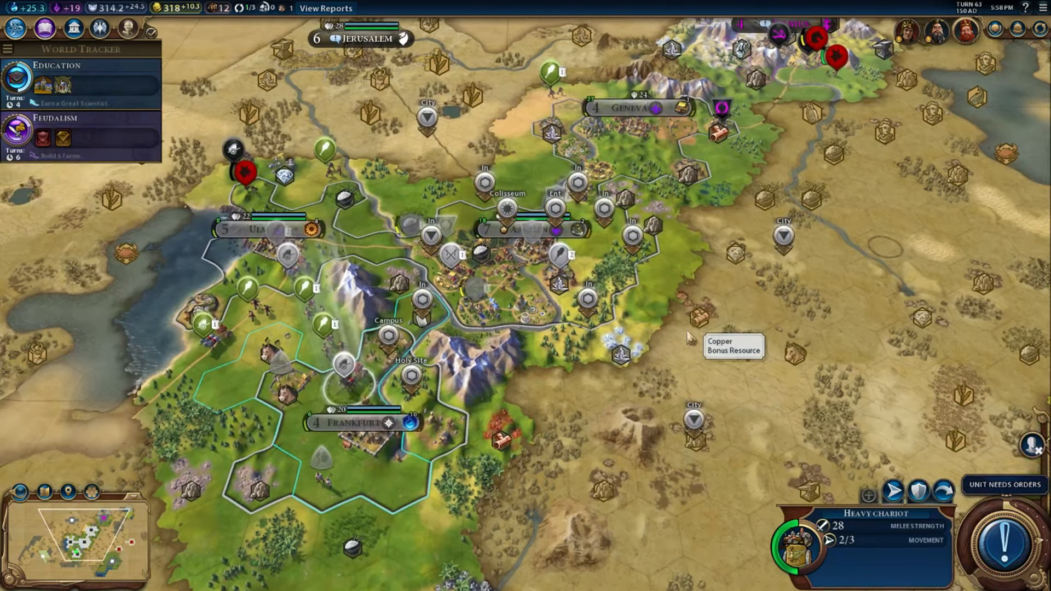
mouse_move(667, 344)
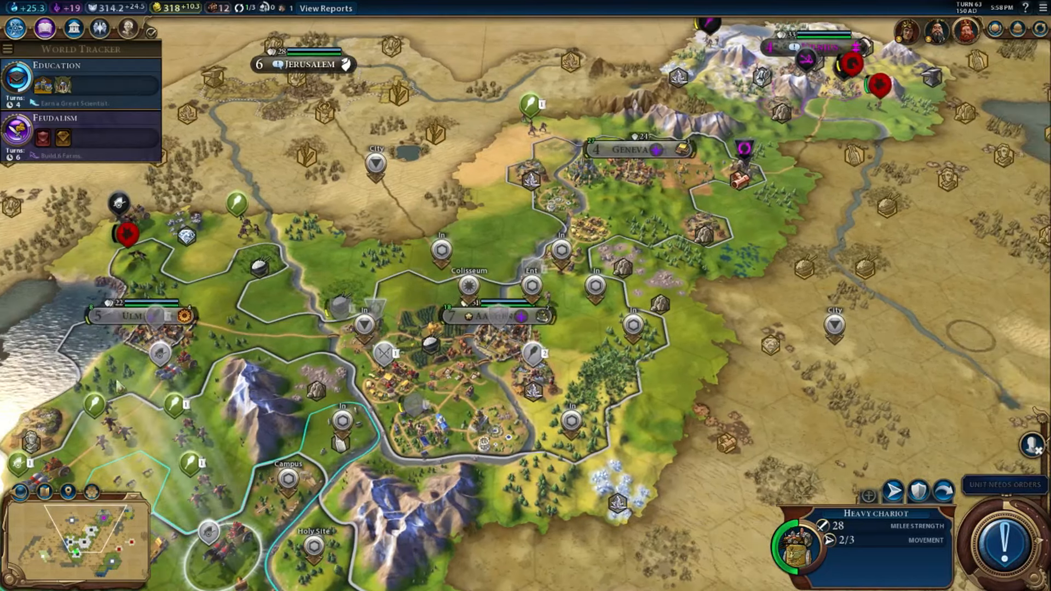
mouse_move(456, 392)
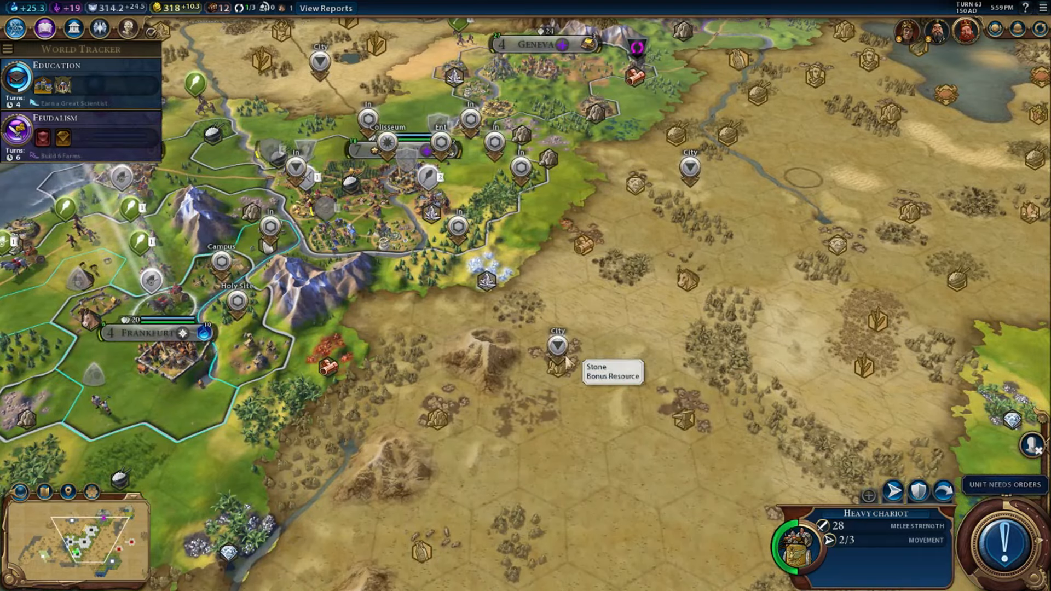
scroll(down, 3)
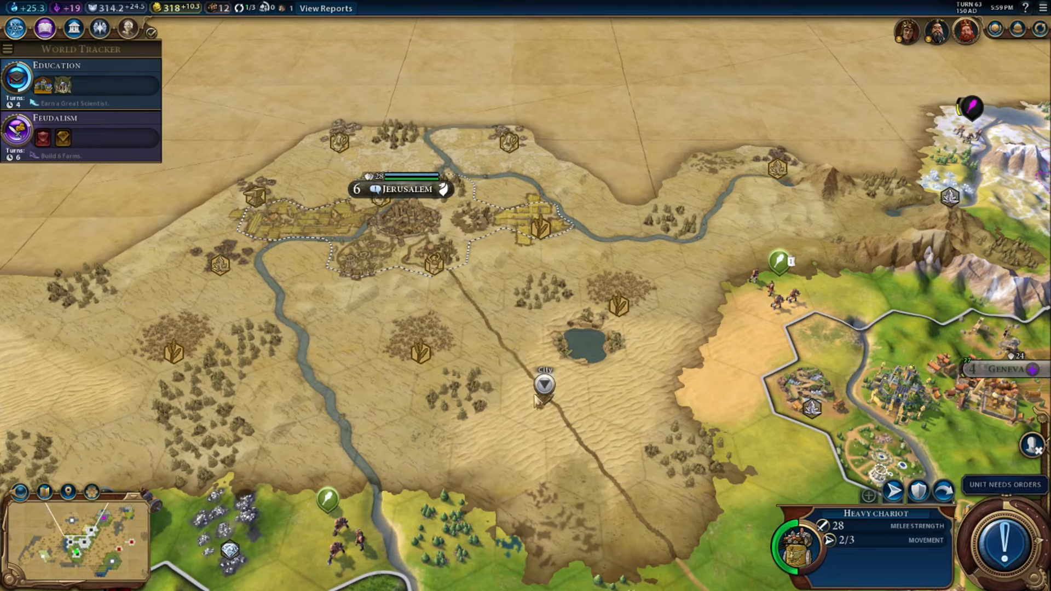
mouse_move(405, 225)
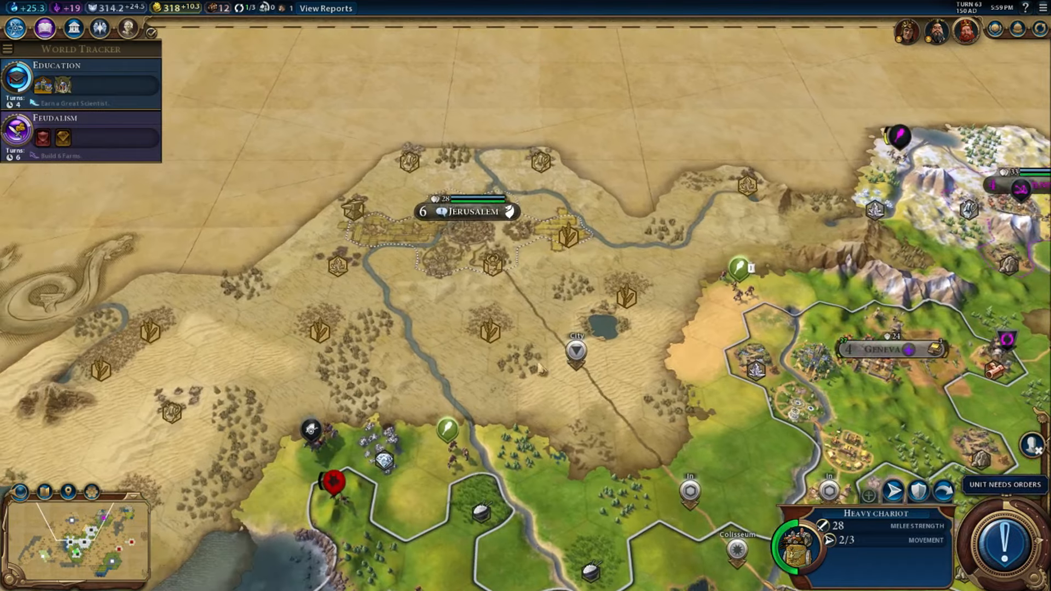
mouse_move(505, 212)
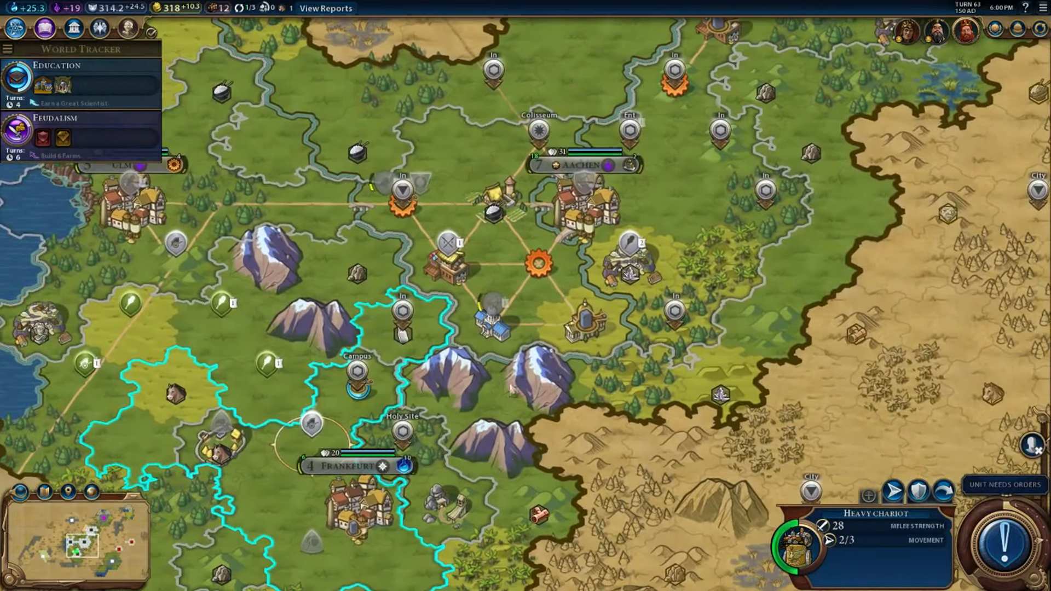
mouse_move(610, 402)
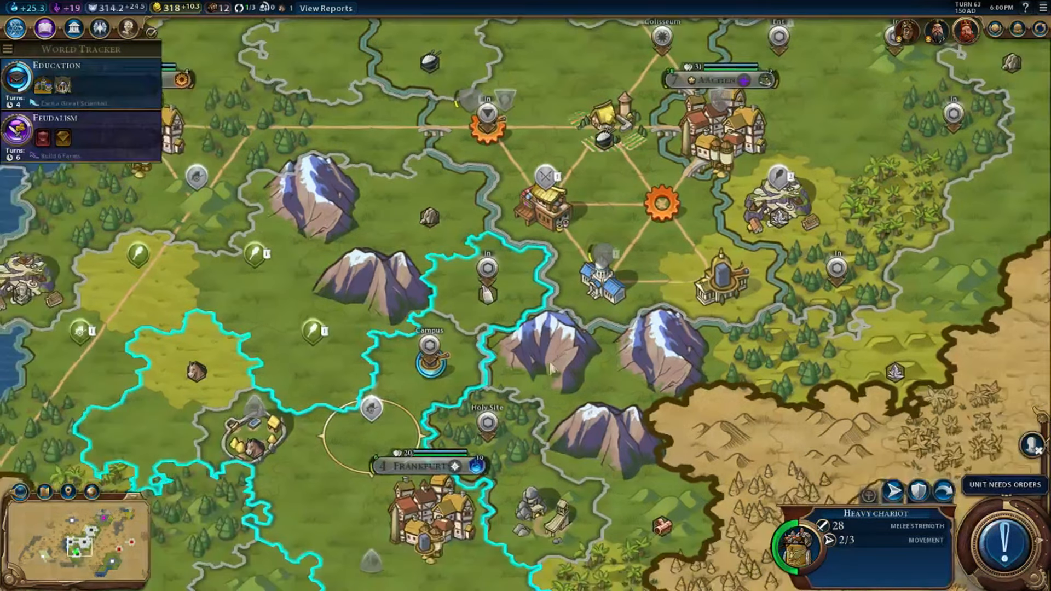
mouse_move(492, 292)
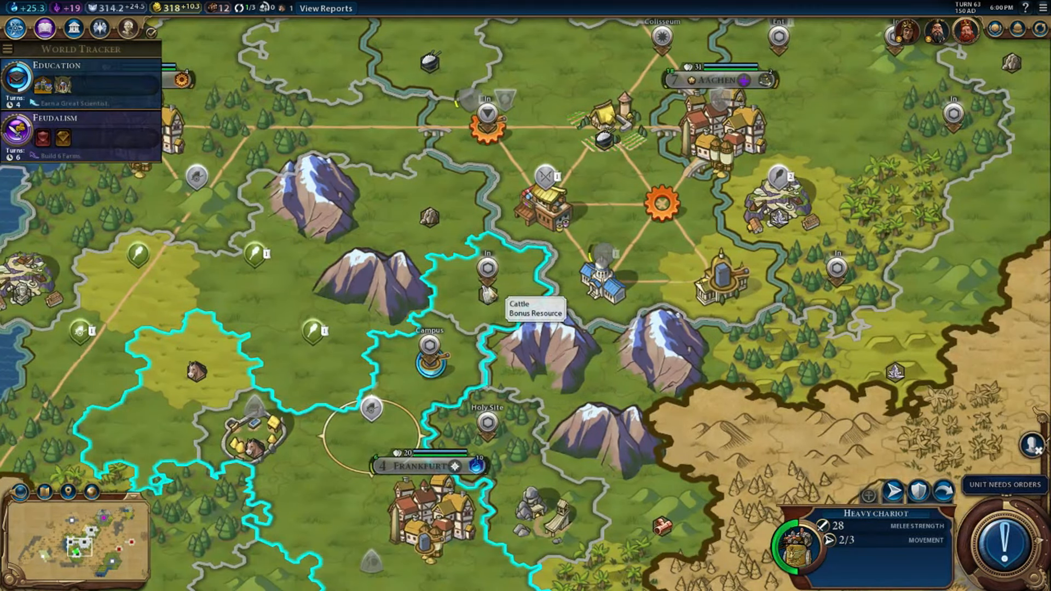
mouse_move(510, 301)
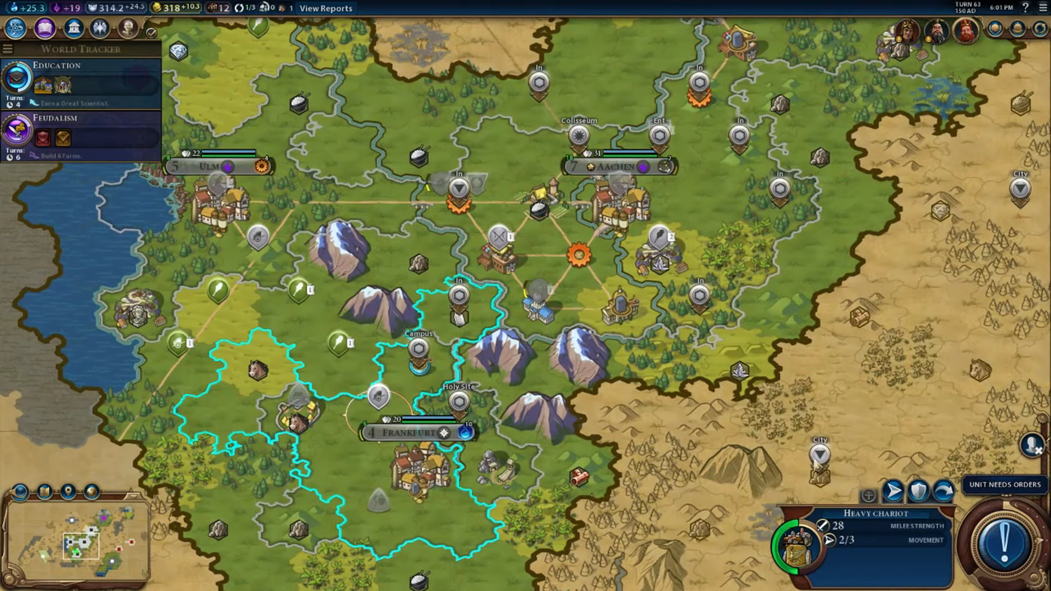
mouse_move(724, 466)
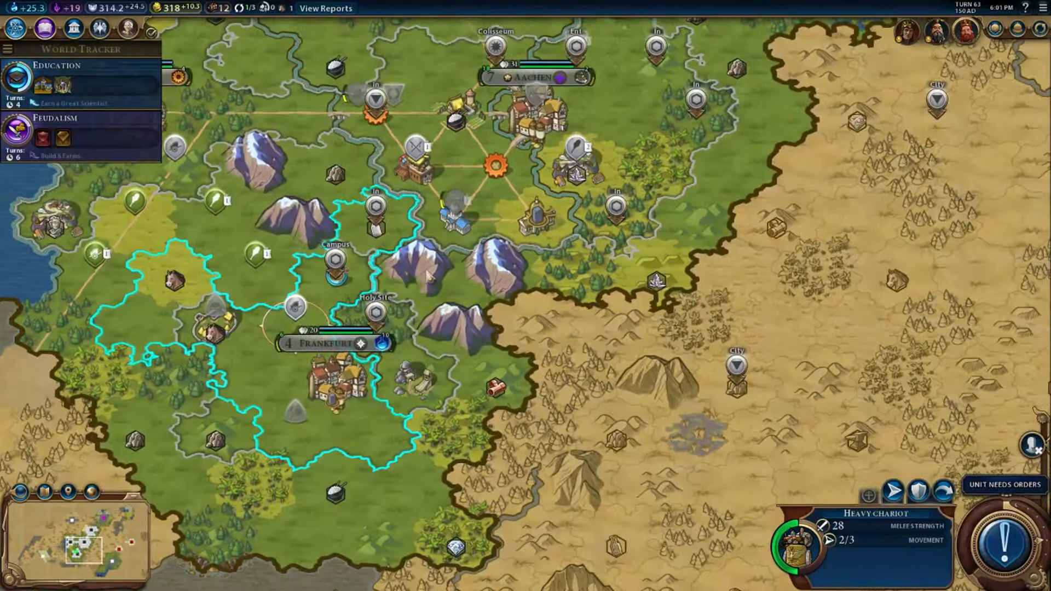
mouse_move(751, 395)
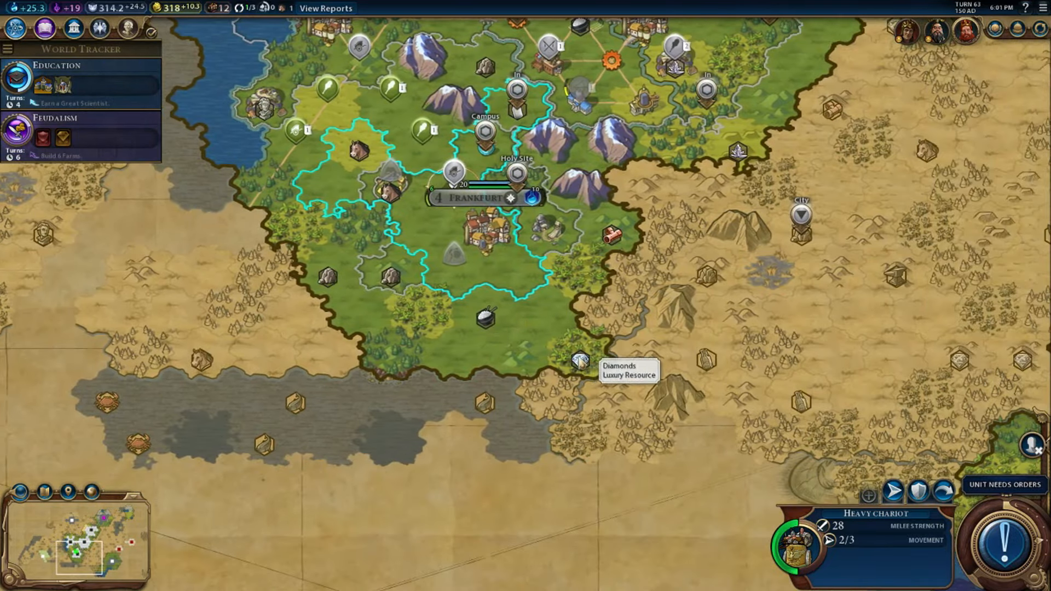
scroll(down, 3)
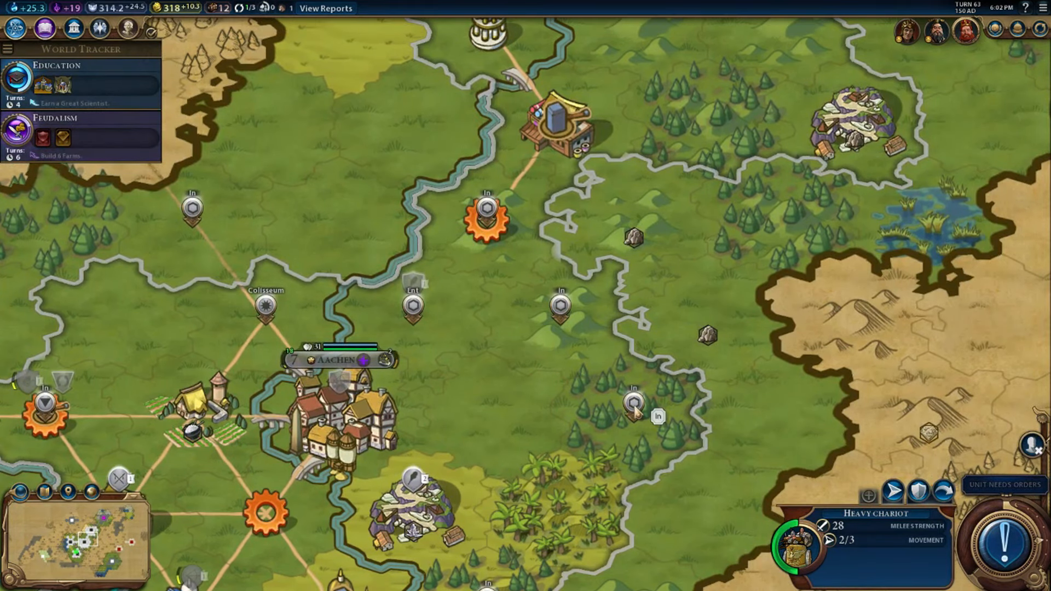
mouse_move(702, 352)
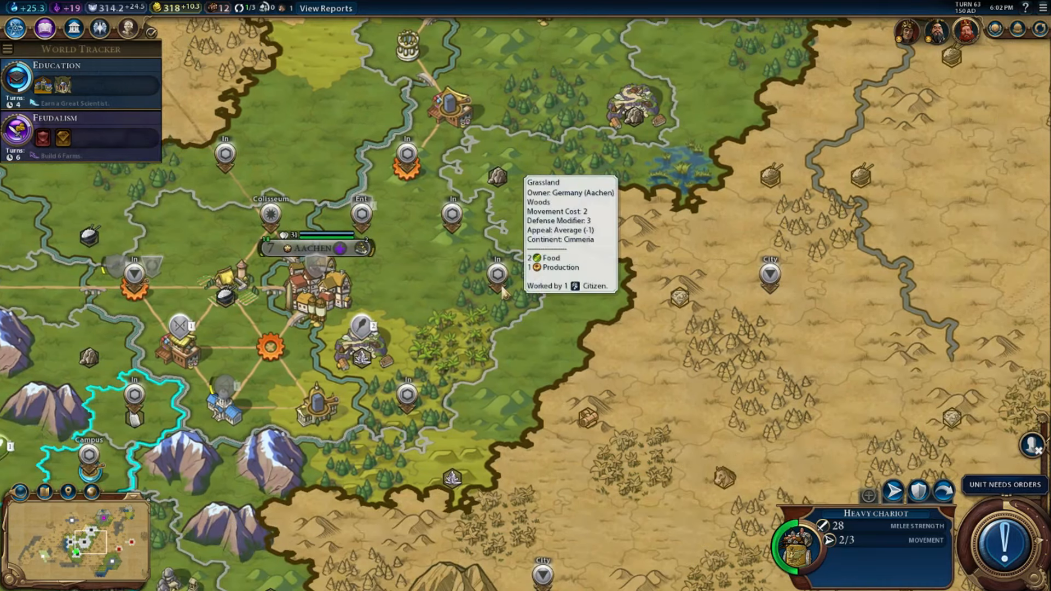
mouse_move(567, 293)
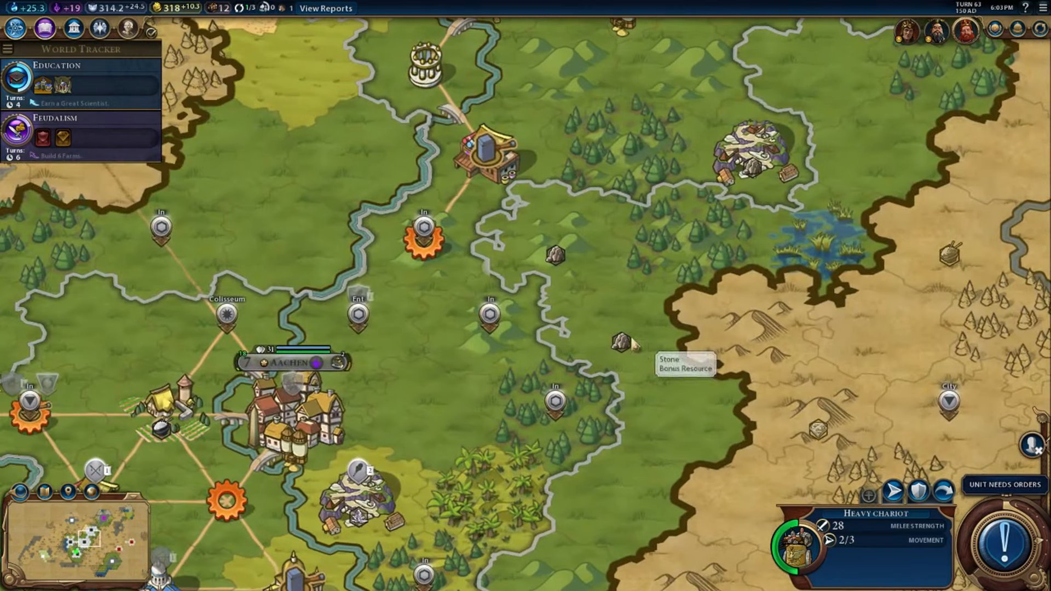
scroll(down, 3)
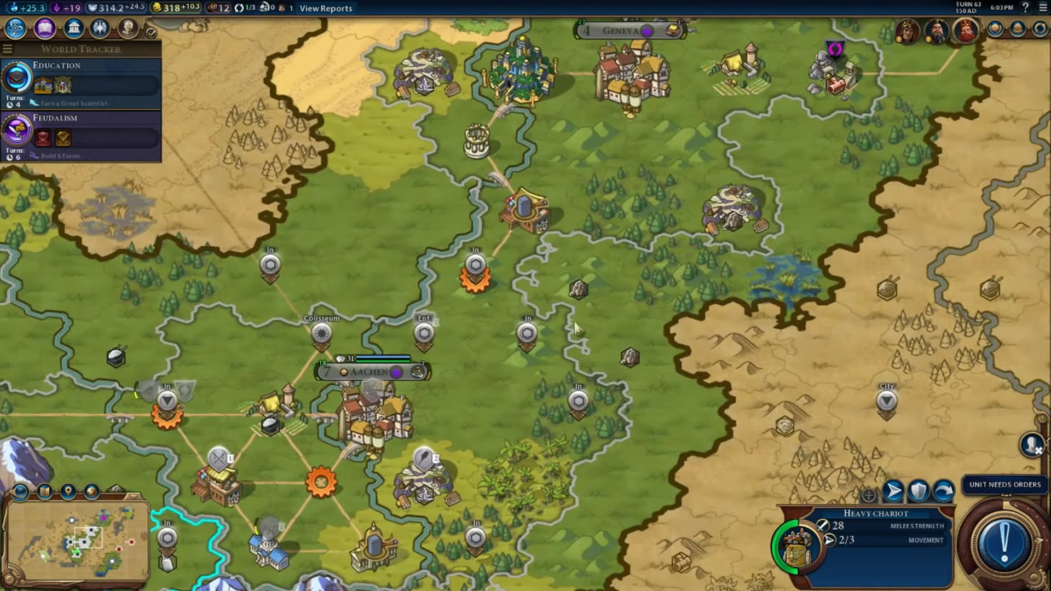
mouse_move(530, 213)
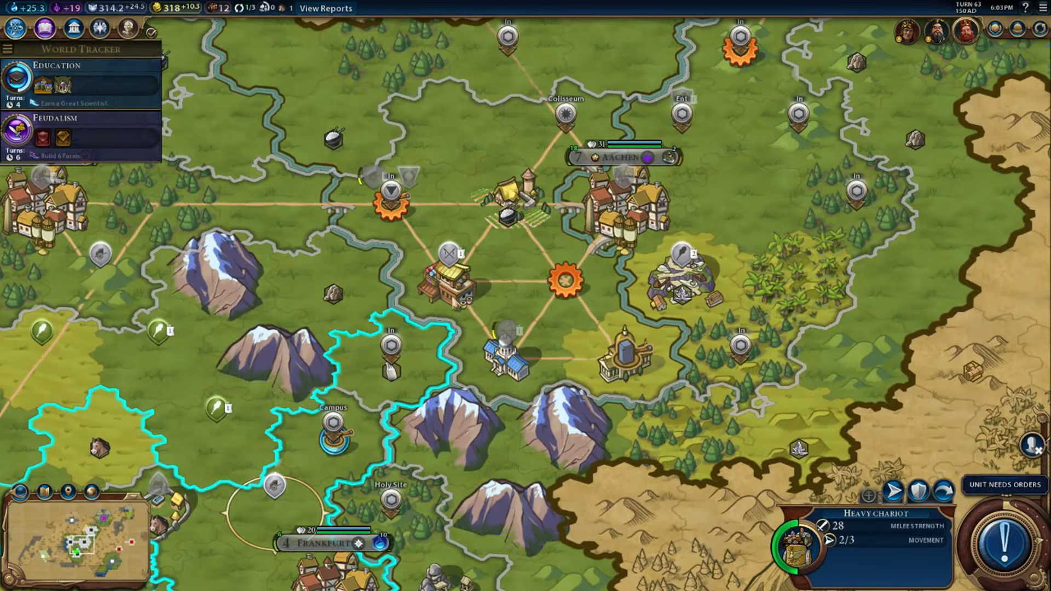
mouse_move(402, 214)
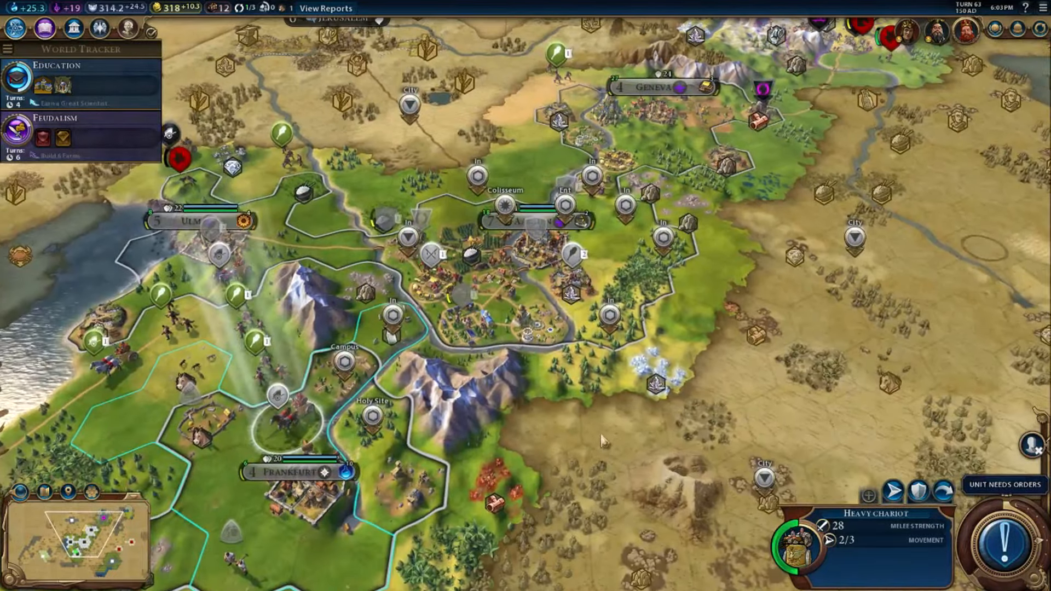
mouse_move(588, 457)
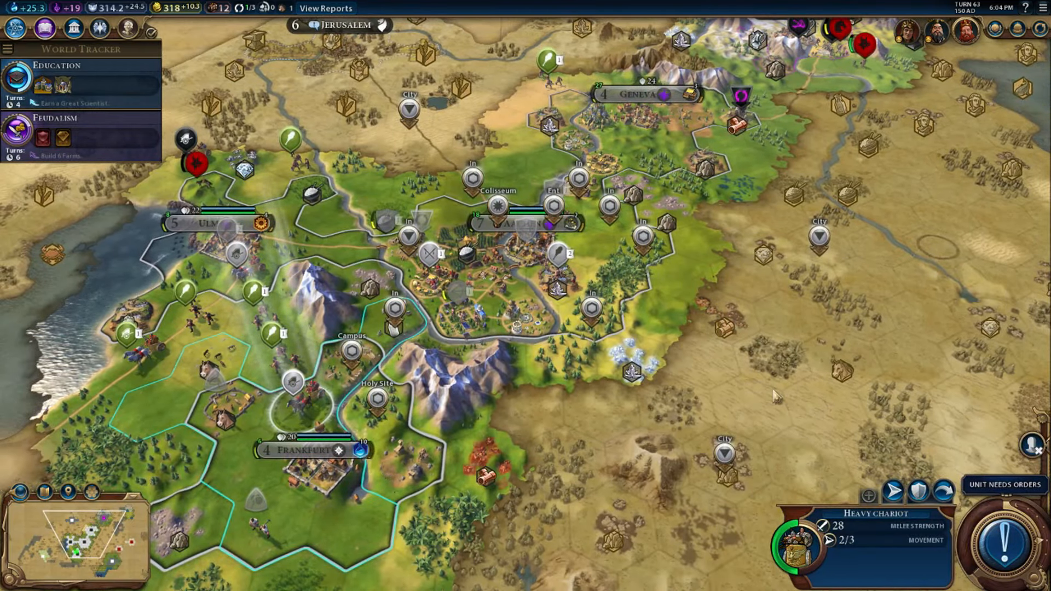
mouse_move(774, 396)
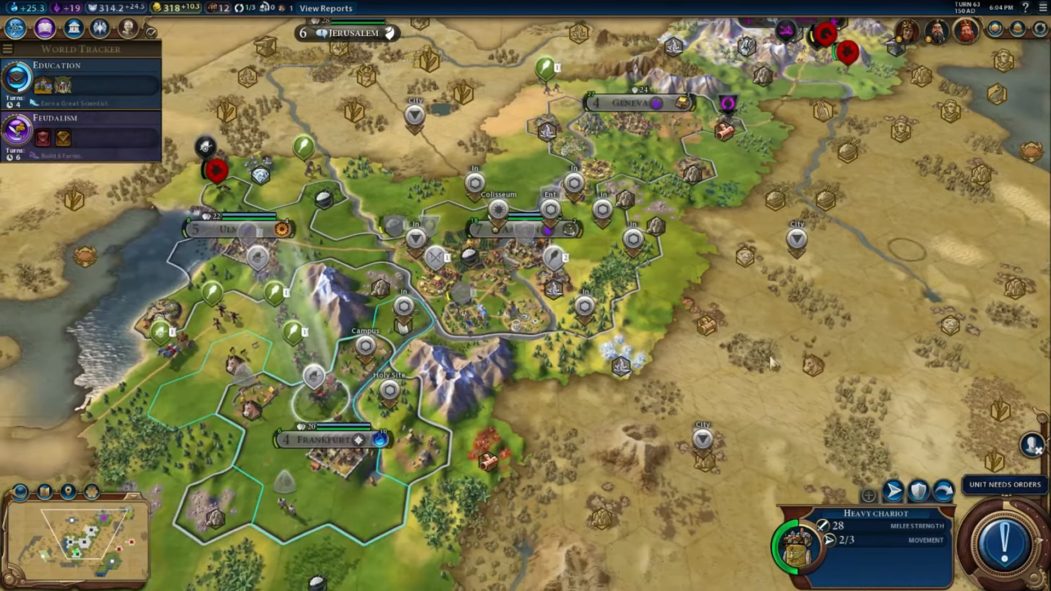
mouse_move(771, 362)
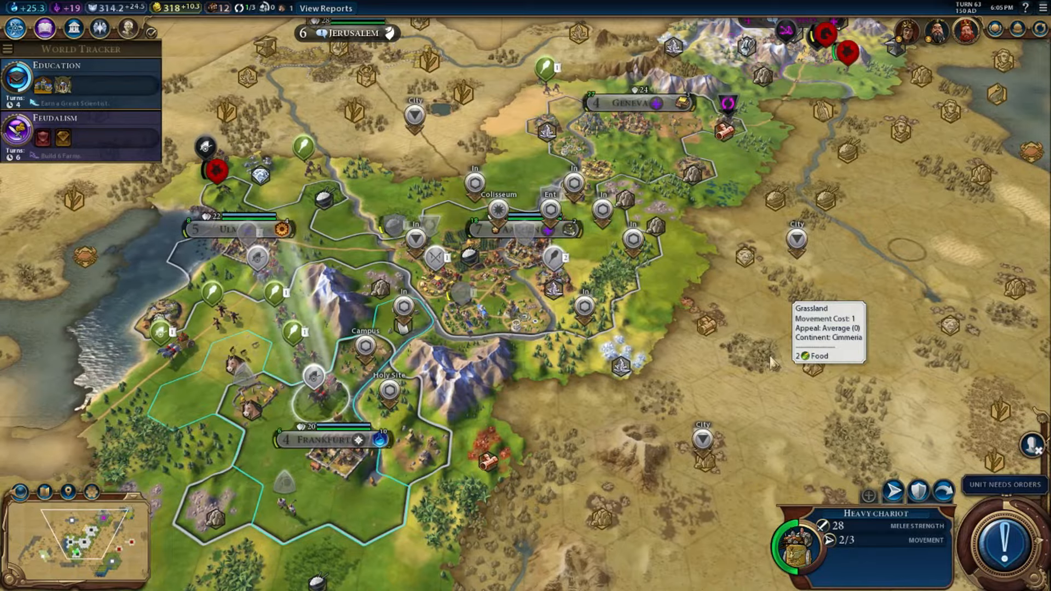